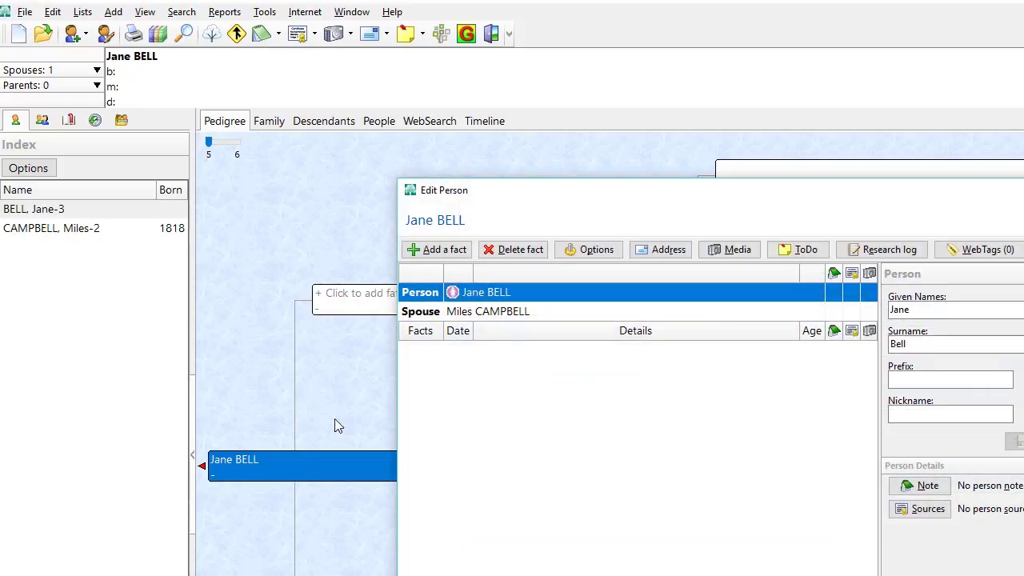
pyautogui.moveTo(519, 198)
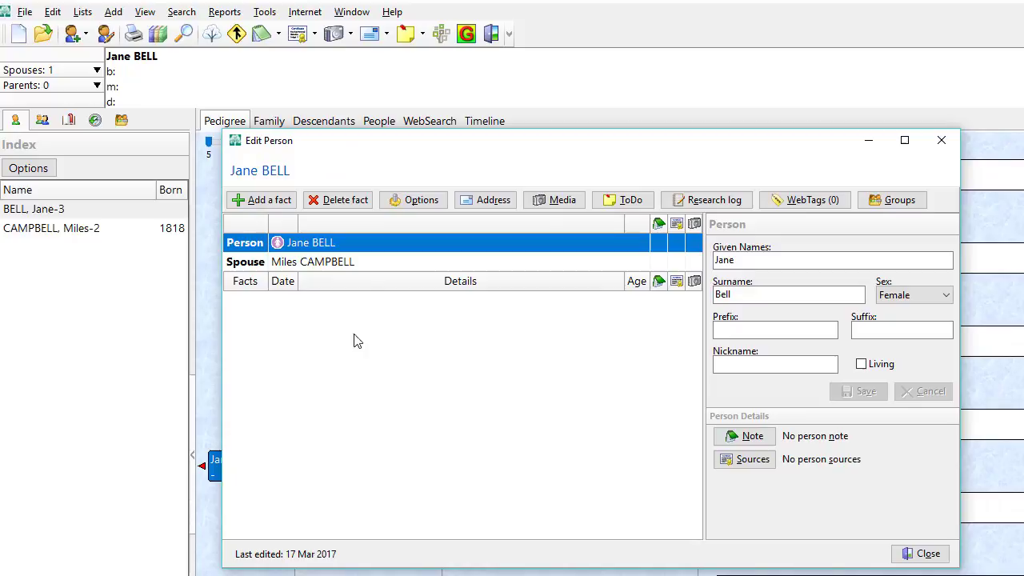
pyautogui.moveTo(354, 413)
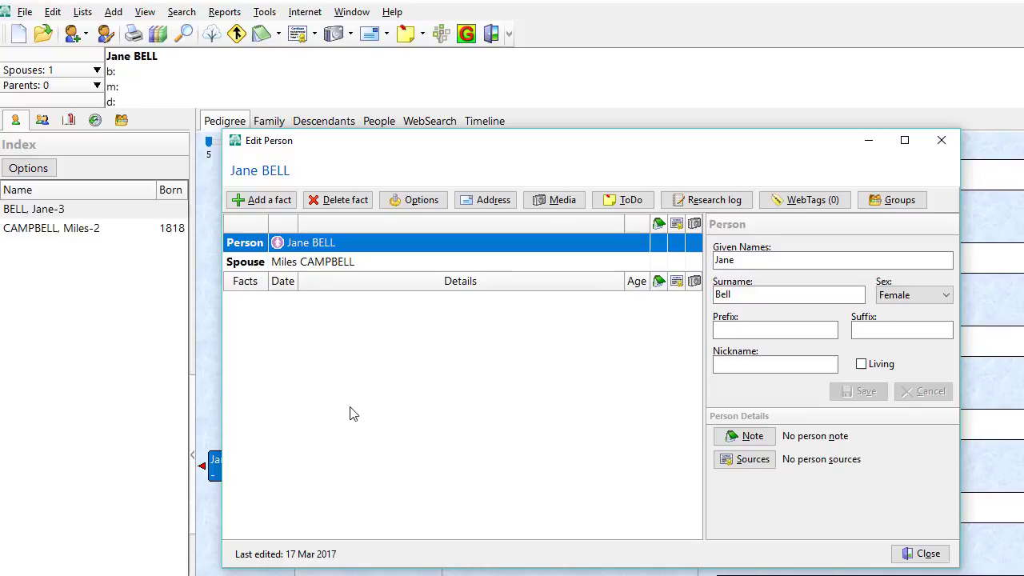
pyautogui.moveTo(277, 209)
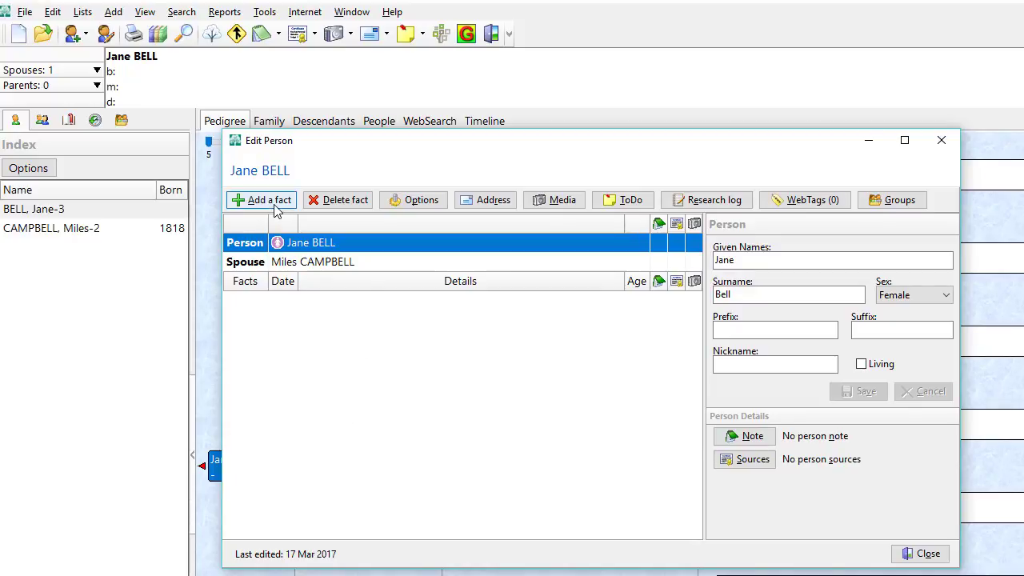
pyautogui.click(267, 200)
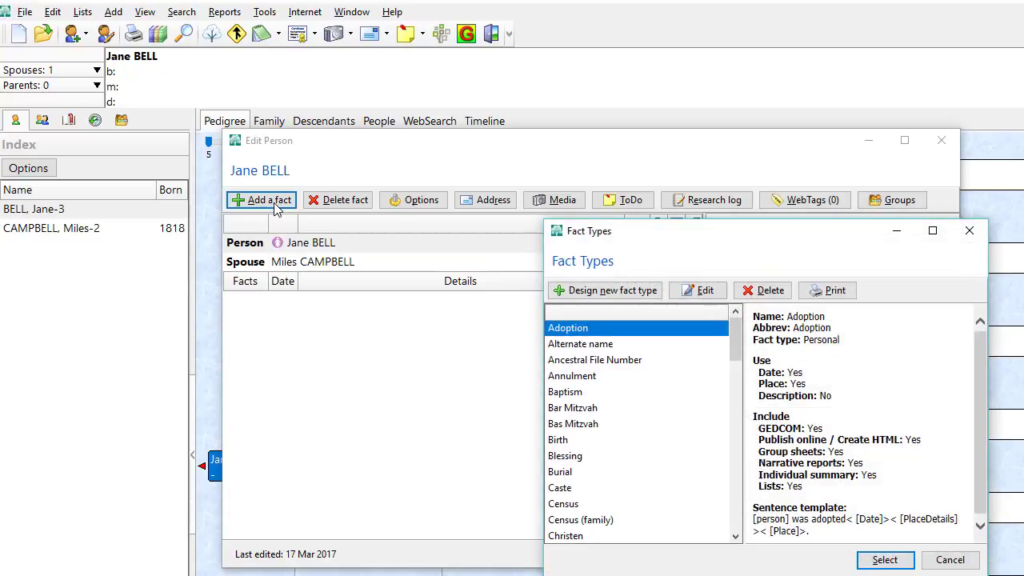
pyautogui.moveTo(587, 230); pyautogui.dragTo(432, 177)
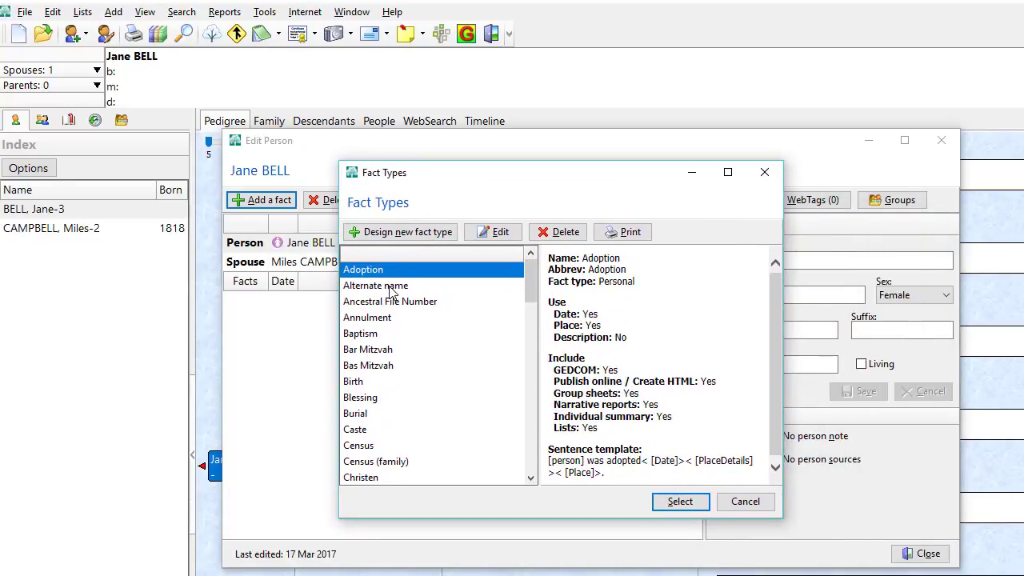
pyautogui.click(375, 286)
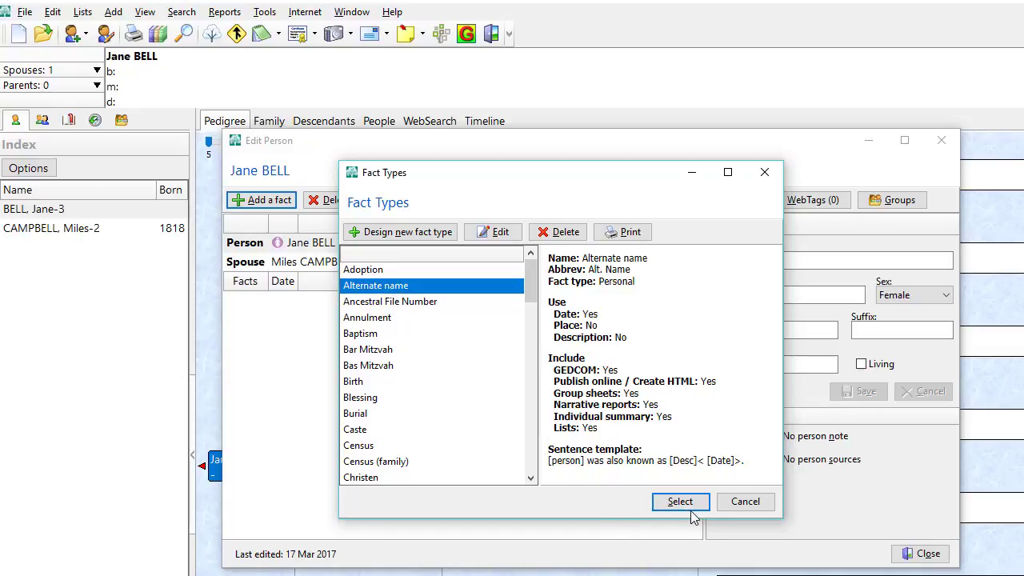
pyautogui.click(680, 502)
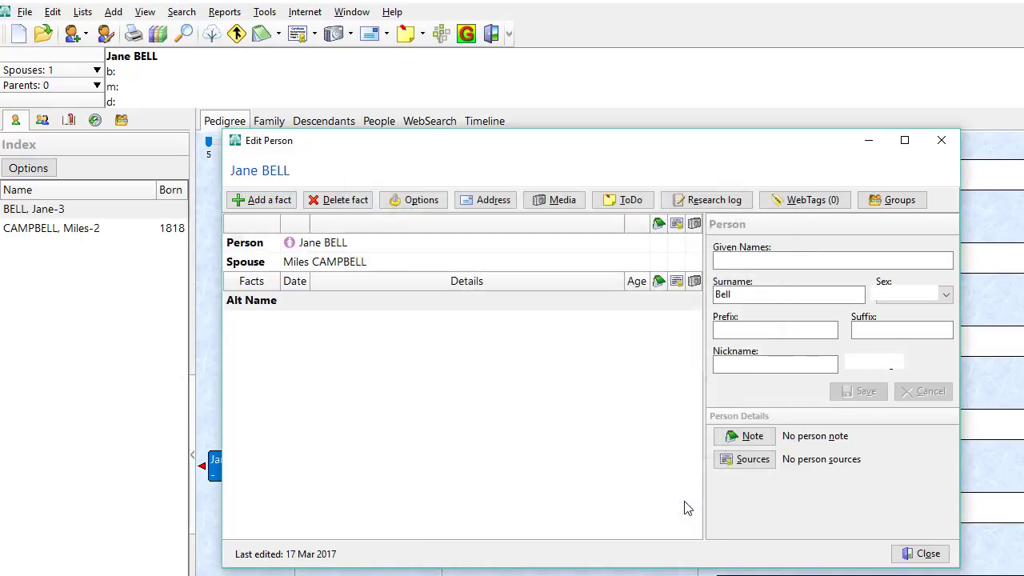
pyautogui.click(251, 299)
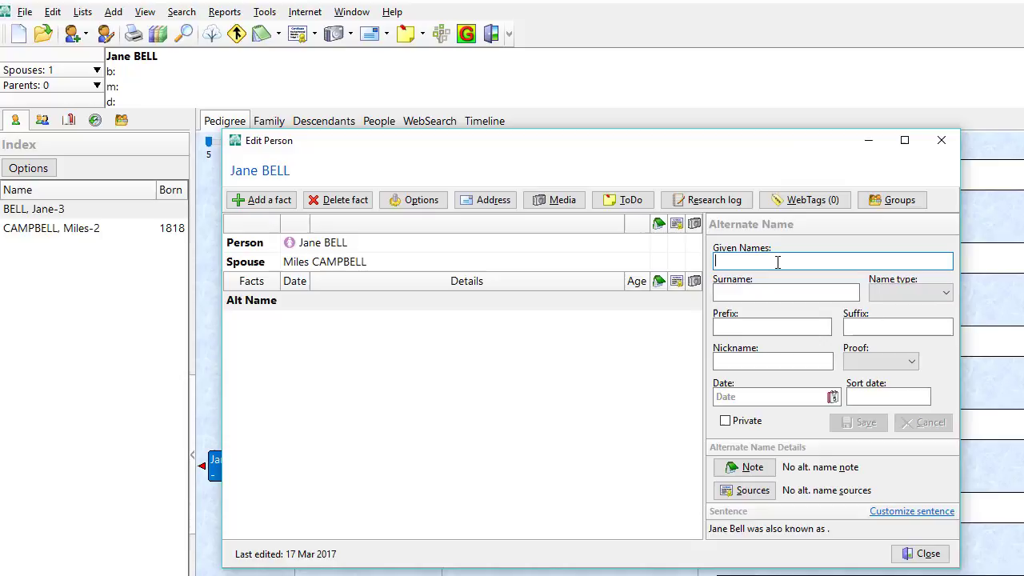
pyautogui.write('J')
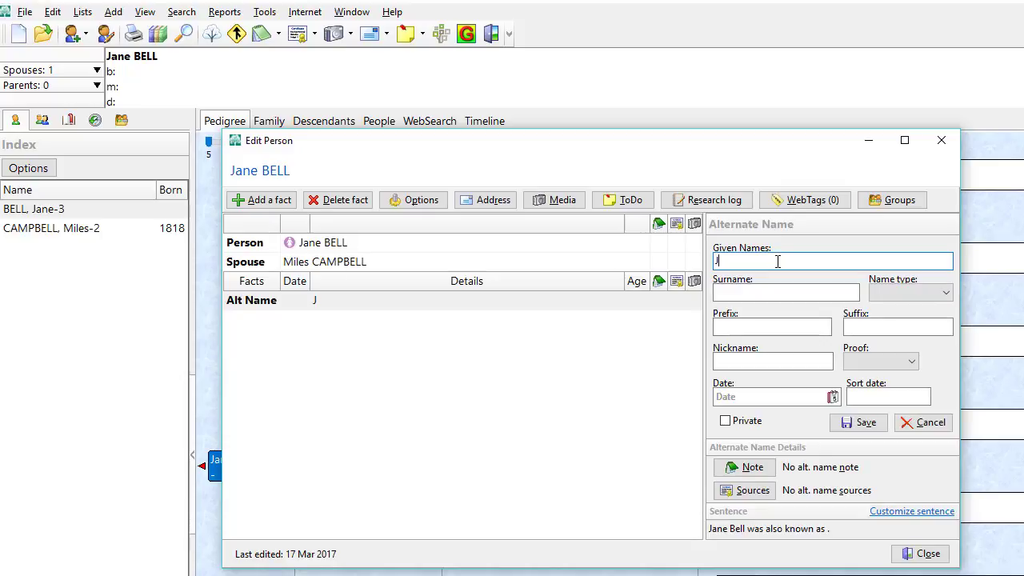
pyautogui.write('ane')
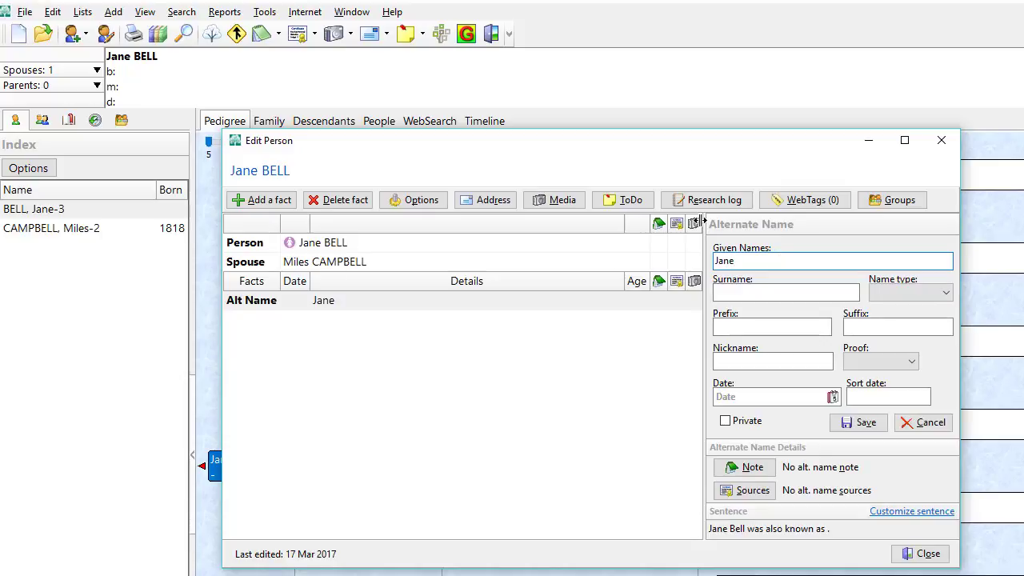
pyautogui.click(785, 292)
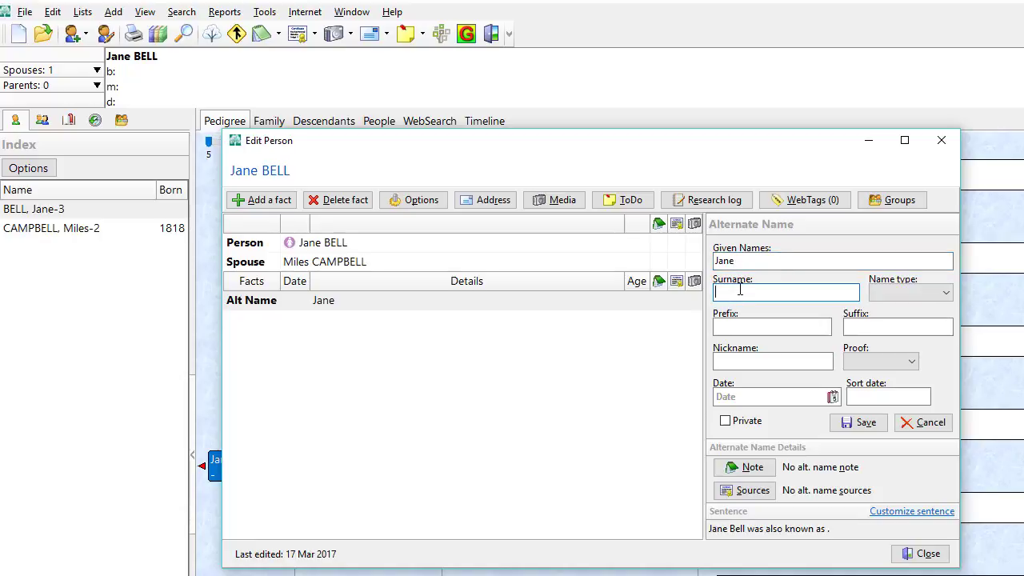
pyautogui.write('Campb')
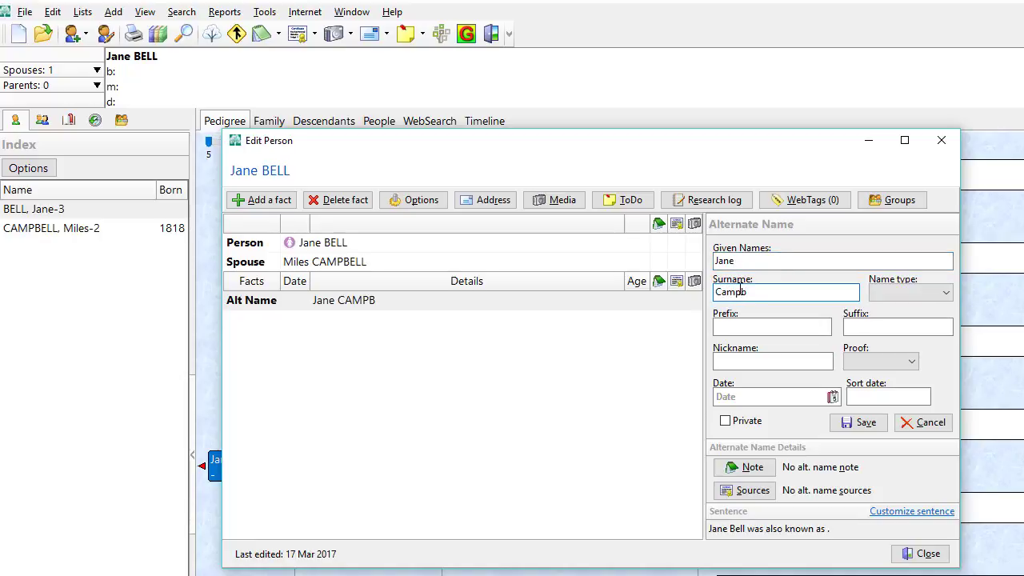
pyautogui.write('ell')
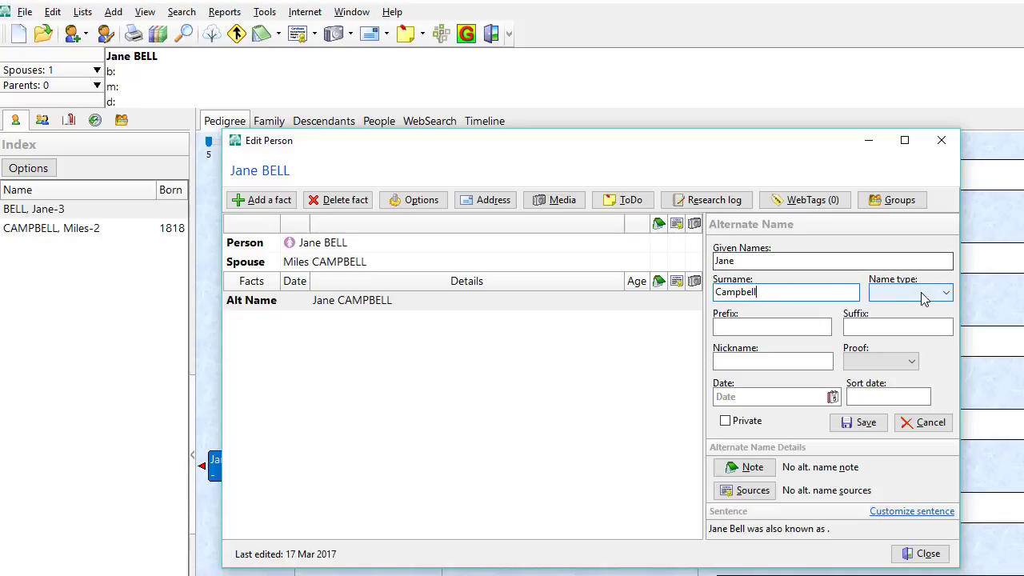
# - Set the alternate name type to Married, save it, and close the person editor
pyautogui.click(943, 293)
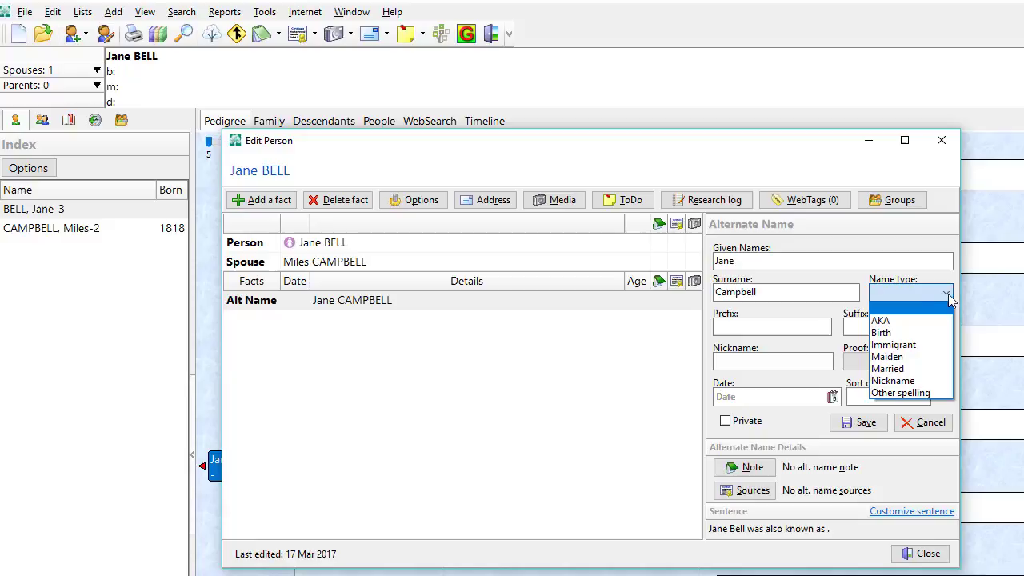
pyautogui.moveTo(904, 368)
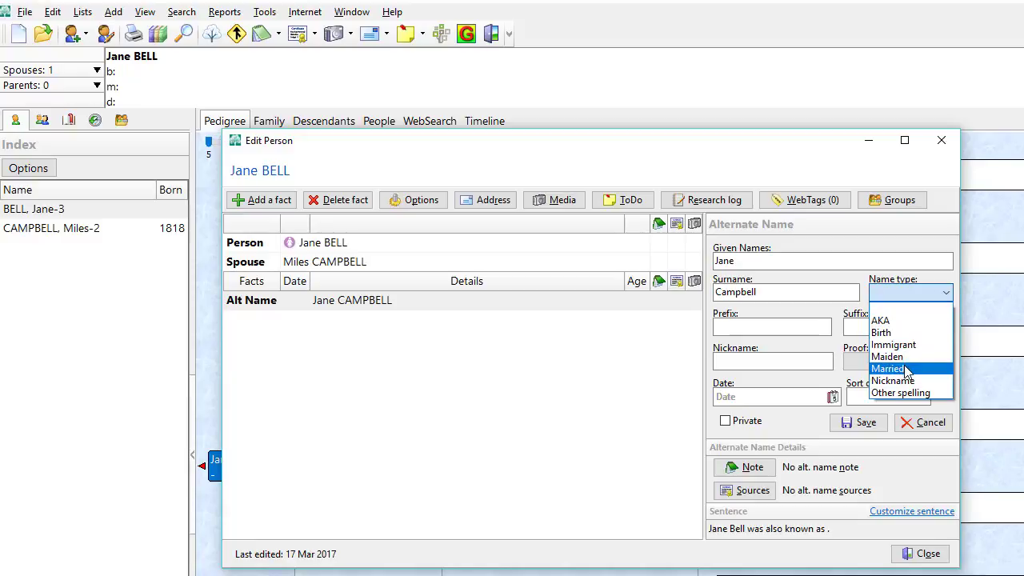
pyautogui.click(892, 368)
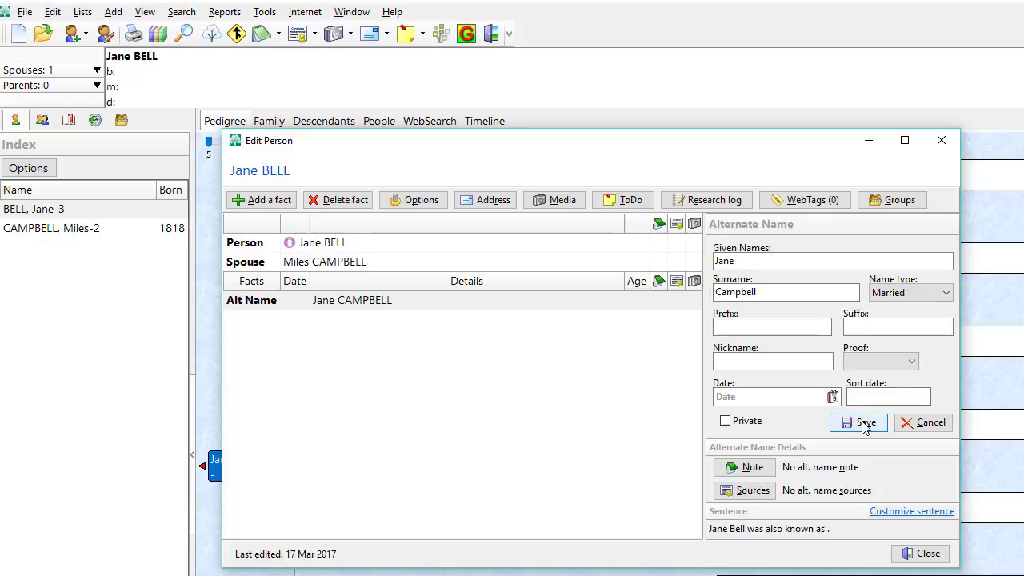
pyautogui.click(863, 423)
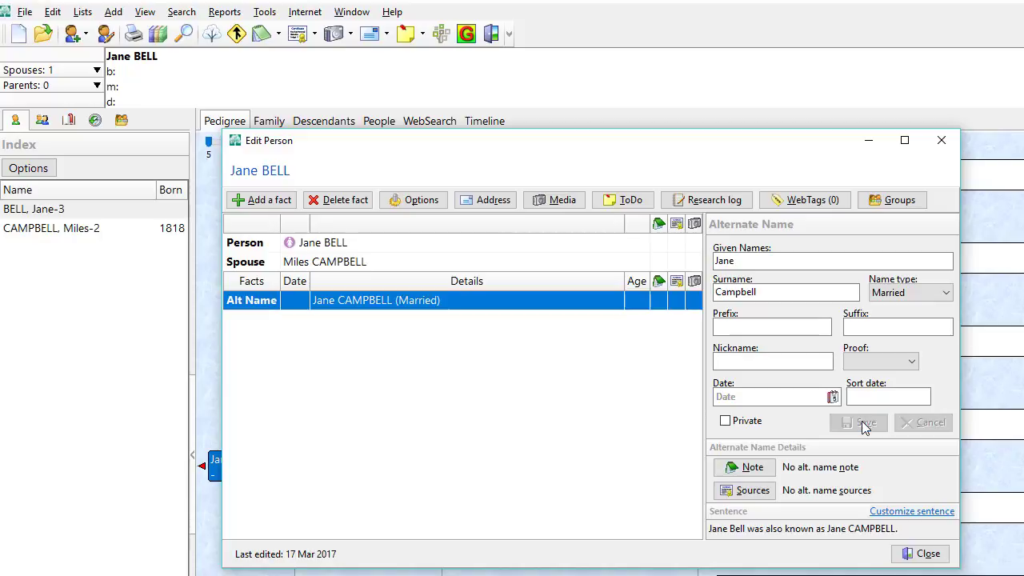
pyautogui.moveTo(359, 300)
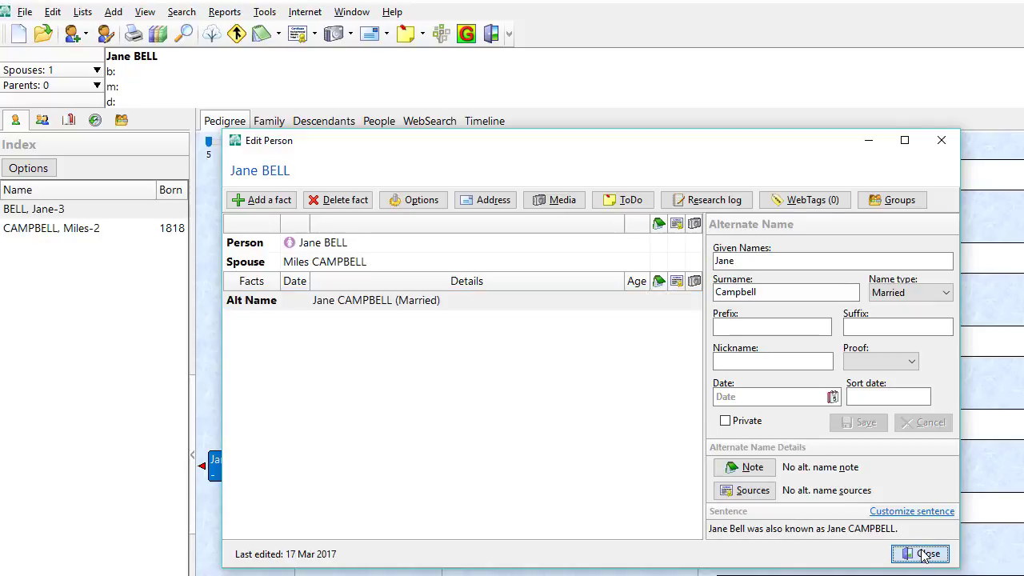
pyautogui.click(917, 553)
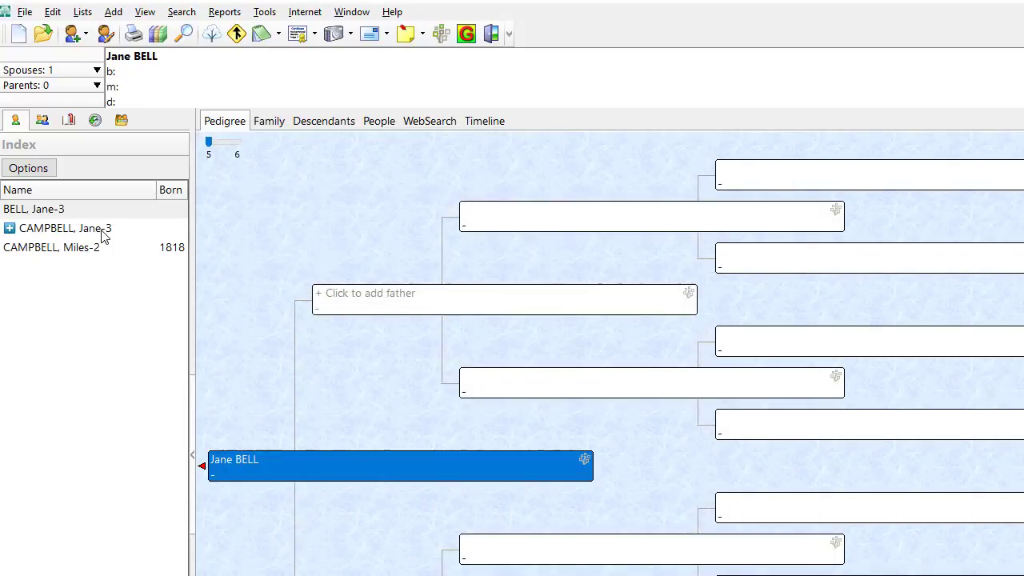